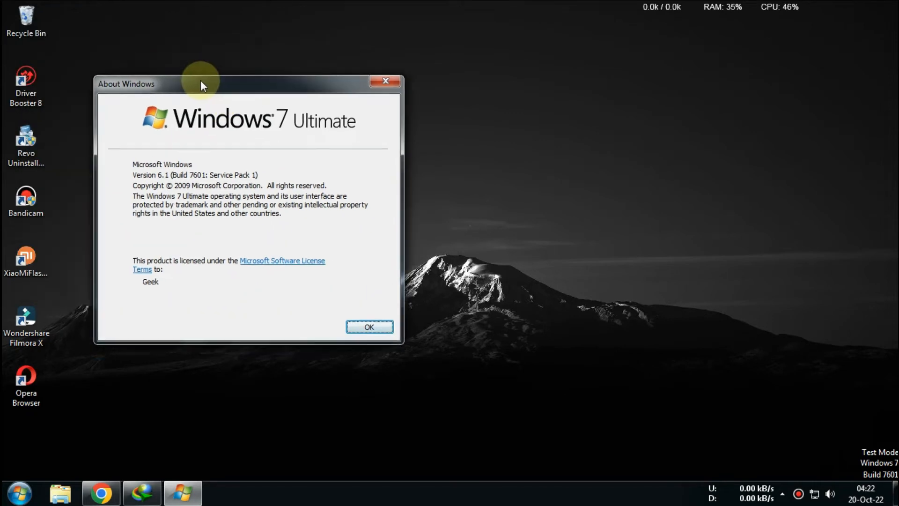
Dismiss the About Windows dialog for Windows 7 Ultimate Service Pack 1.
left_click(368, 327)
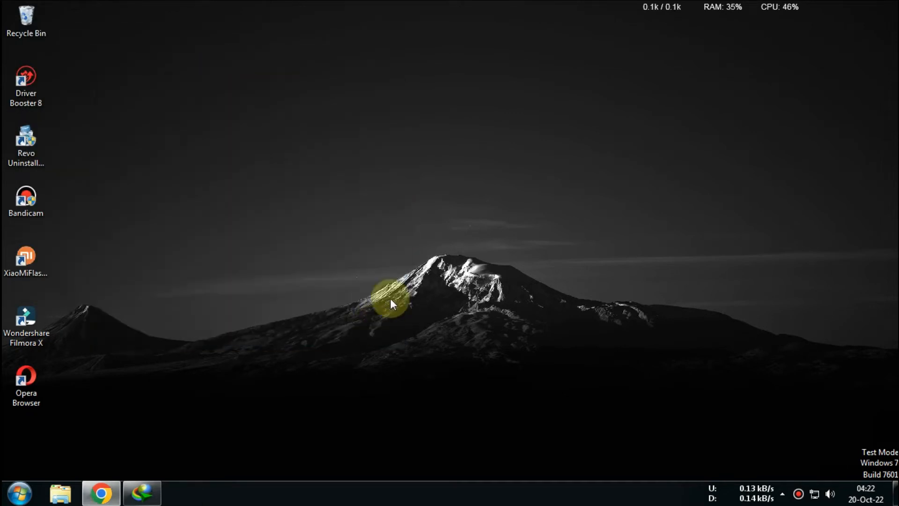
From the README's python.org link, download and run the Python 3.10.8 installer.
left_click(101, 492)
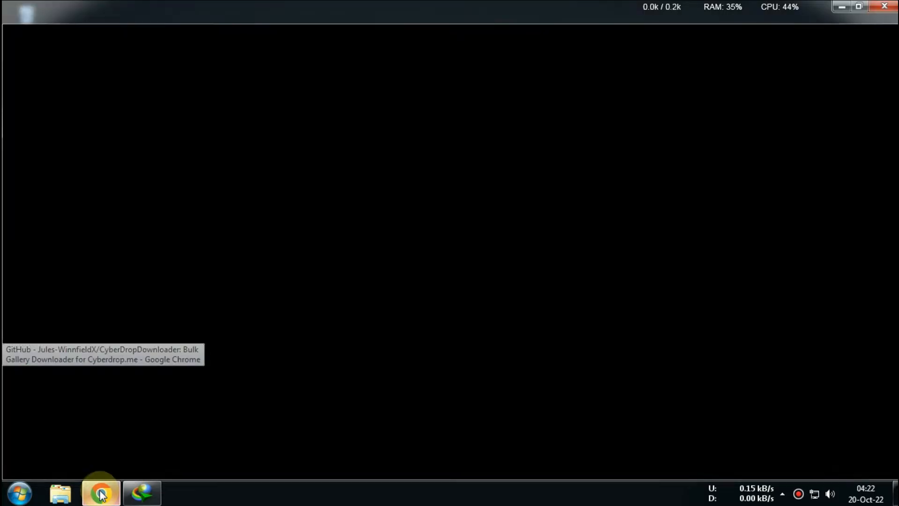
left_click(101, 493)
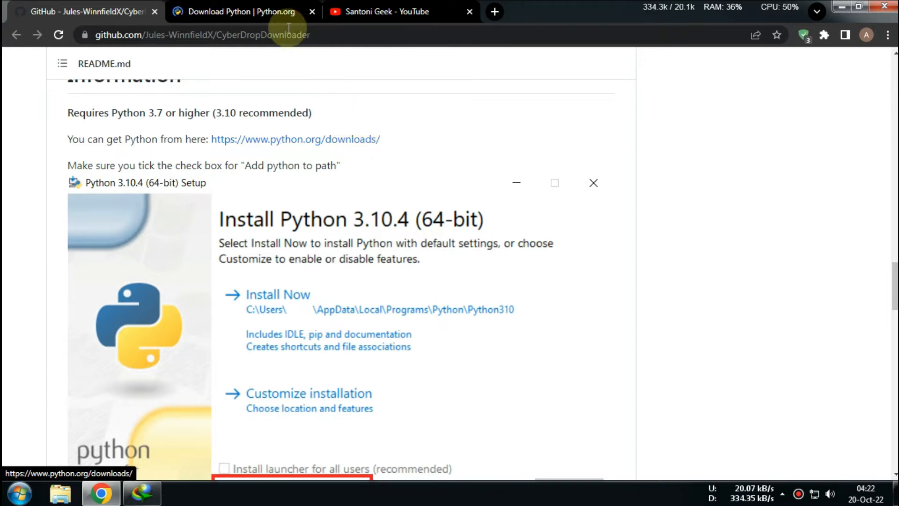
left_click(241, 12)
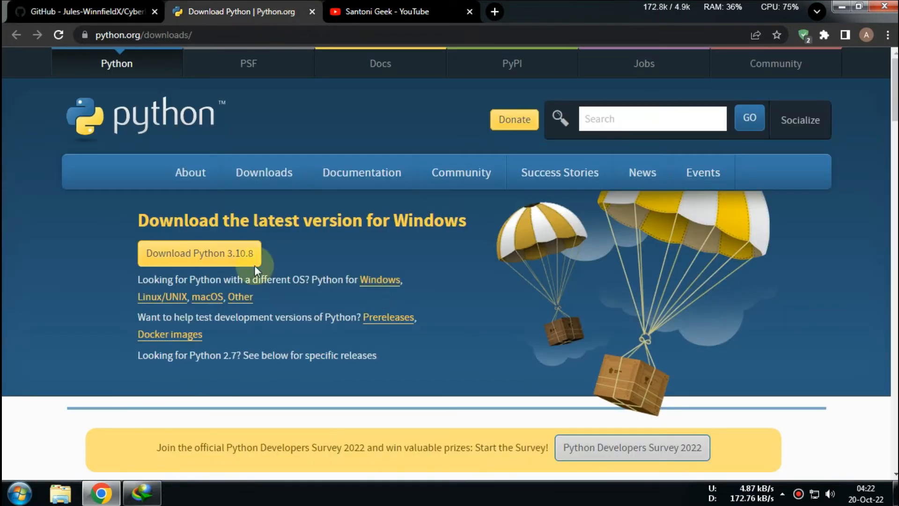
left_click(198, 253)
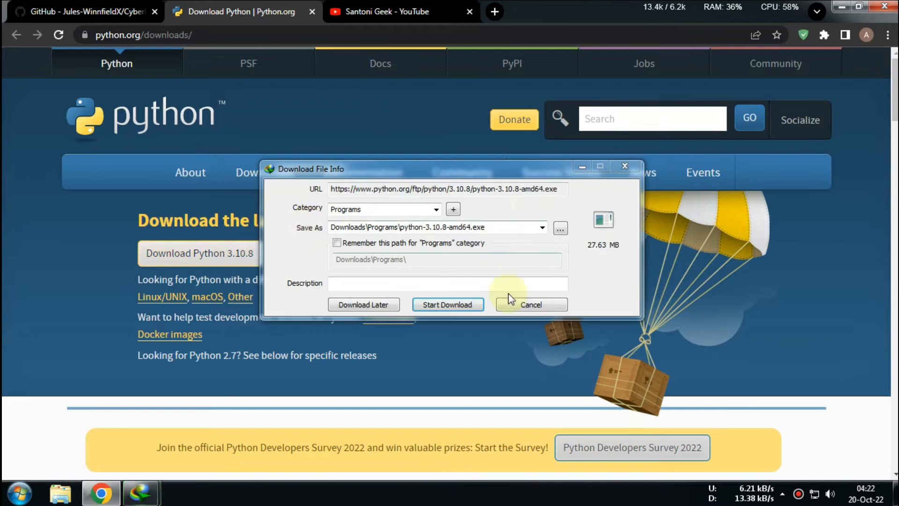
left_click(448, 305)
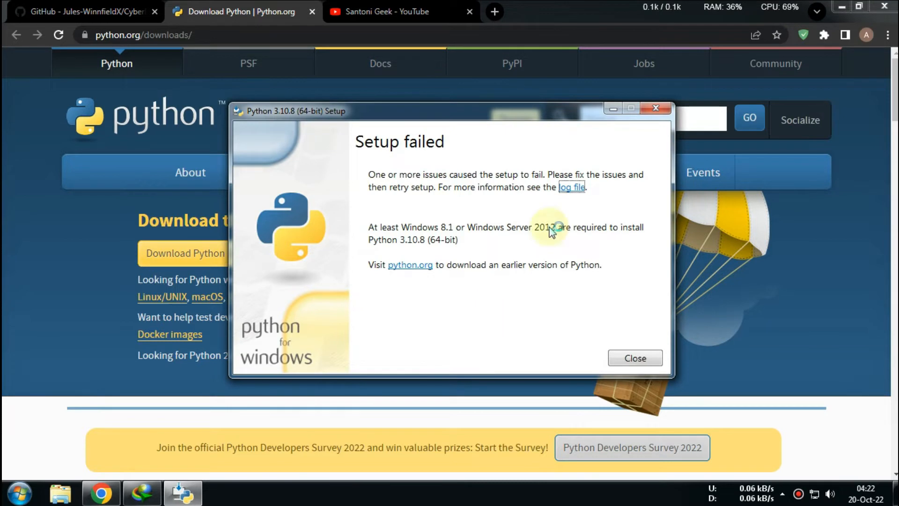
mouse_move(401, 141)
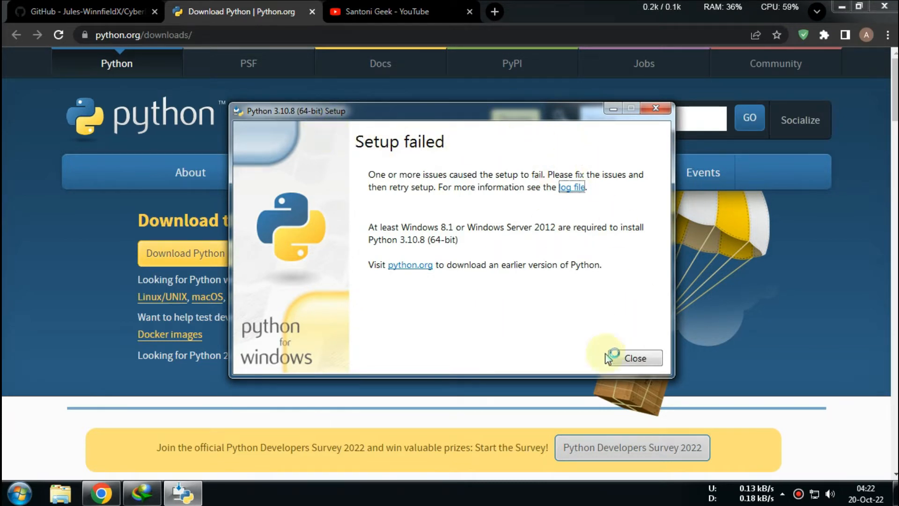
Close the failed setup and scroll the release list back toward Python 3.8.7.
left_click(634, 357)
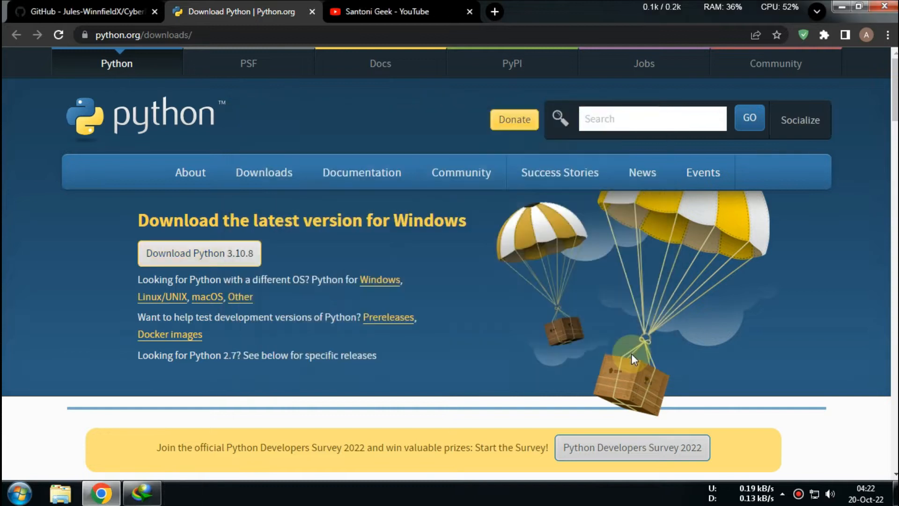
scroll("down", 3)
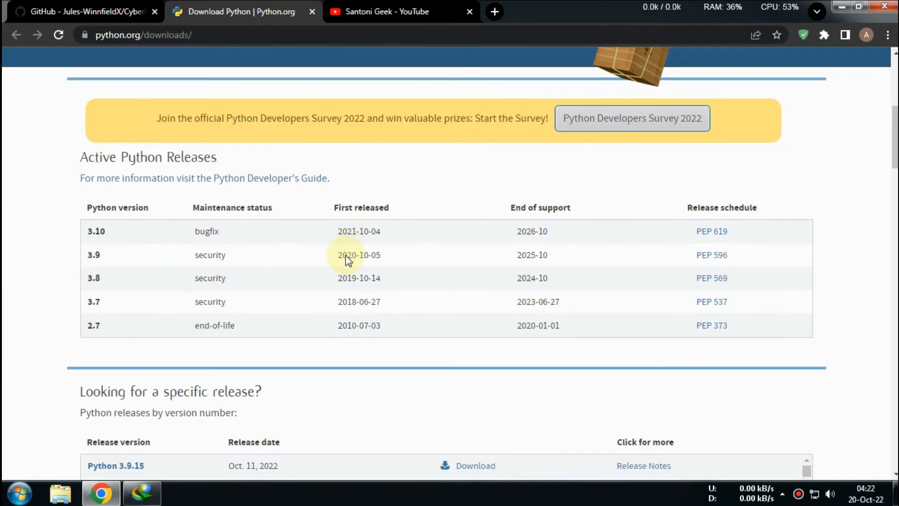
scroll("down", 3)
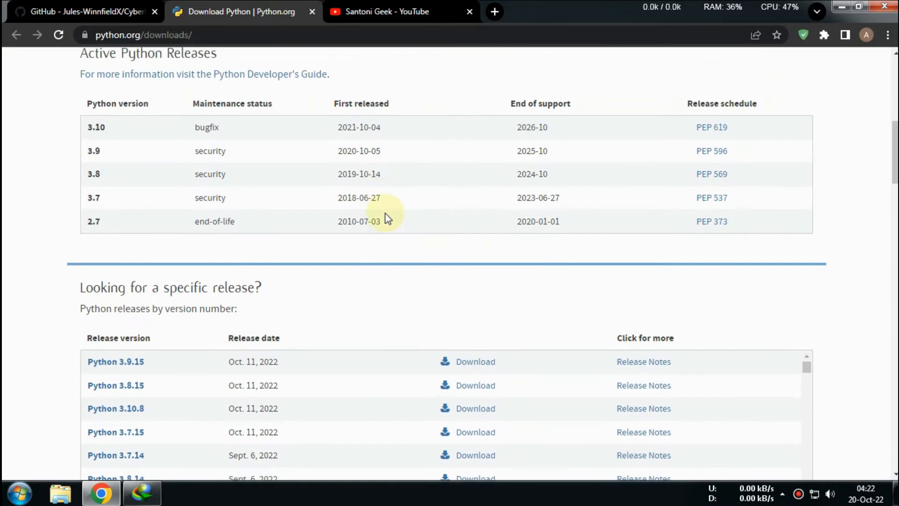
scroll("down", 3)
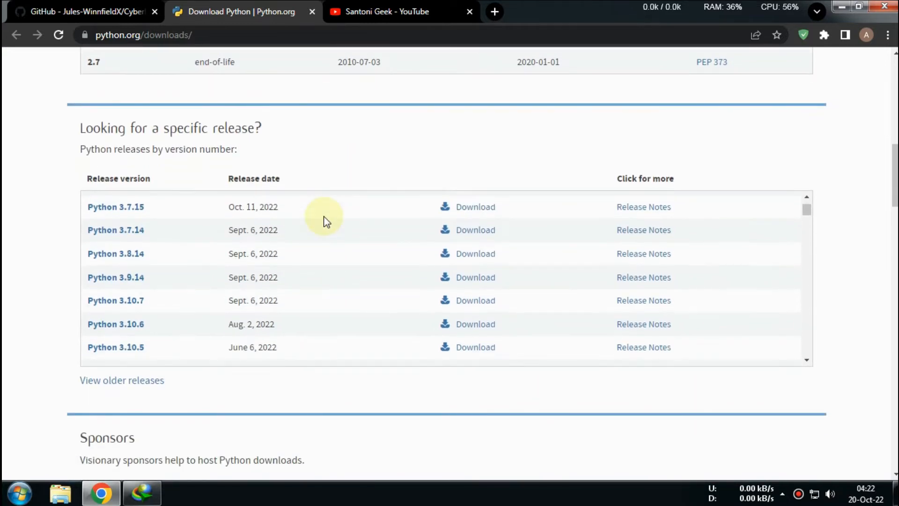
scroll("down", 3)
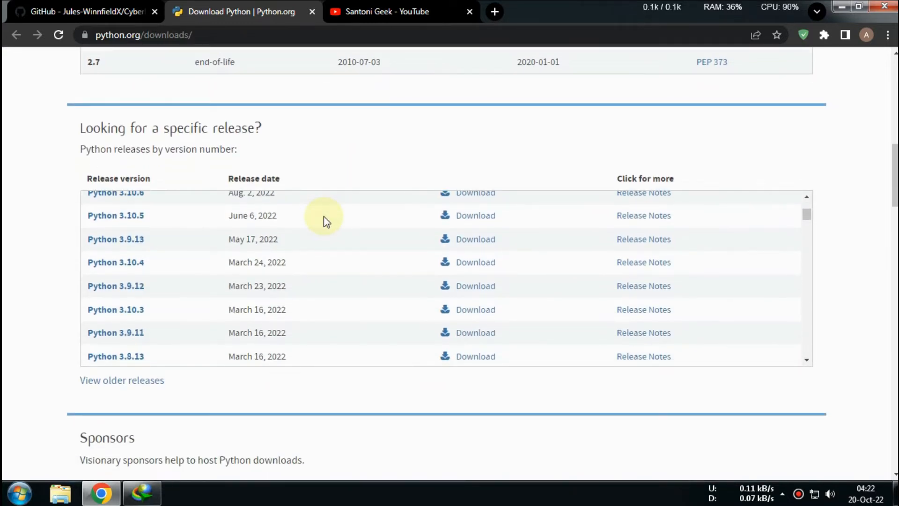
scroll("down", 3)
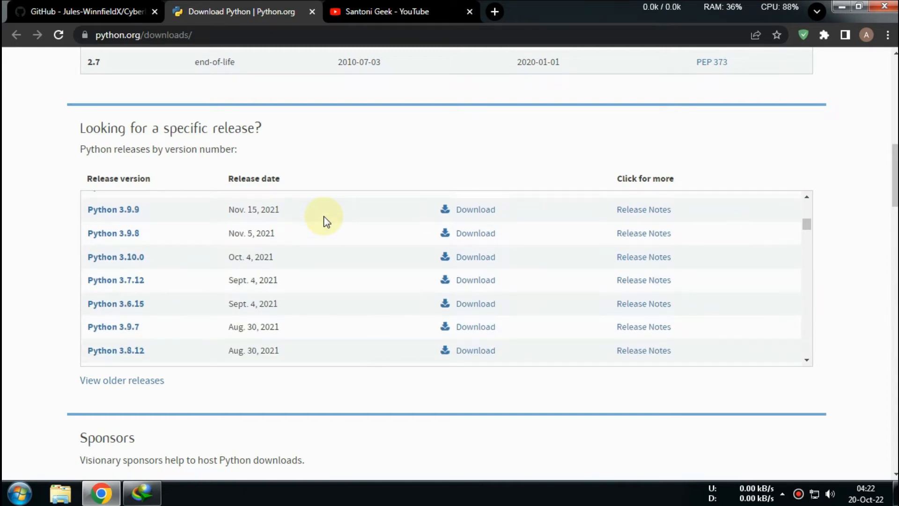
scroll("down", 3)
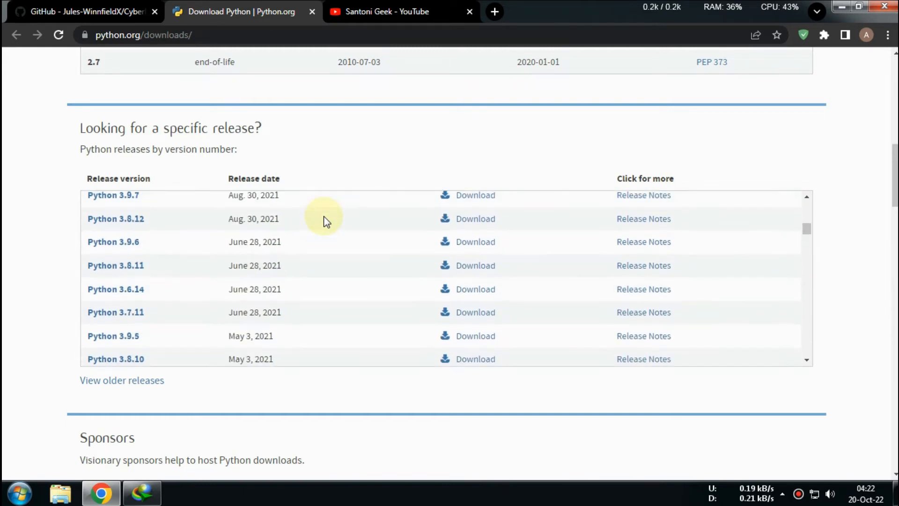
scroll("down", 3)
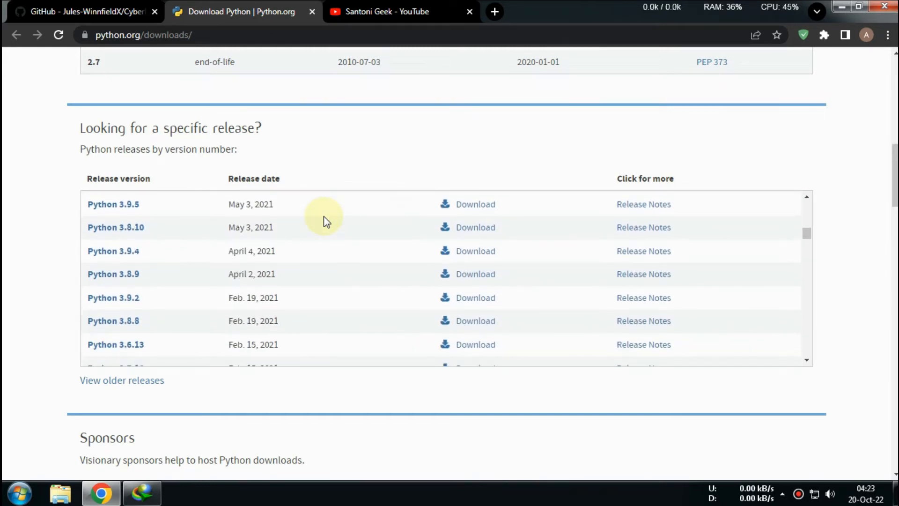
scroll("down", 3)
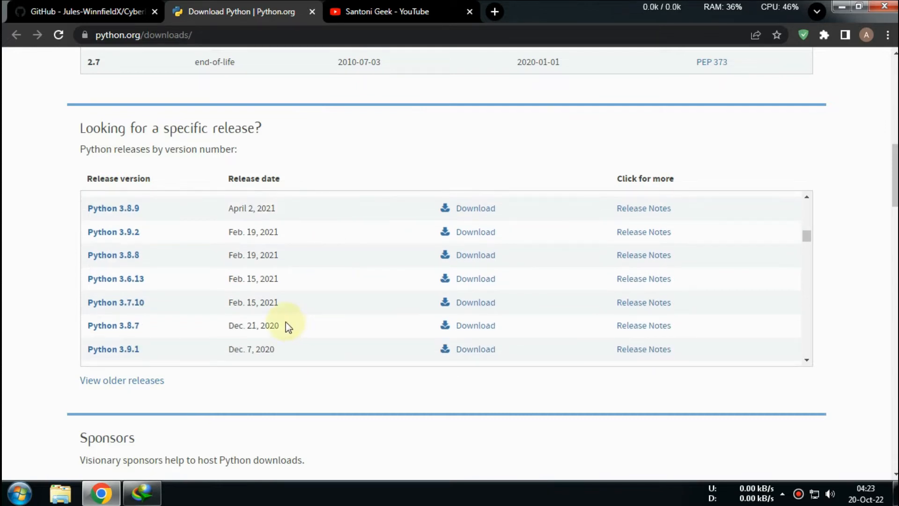
mouse_move(113, 325)
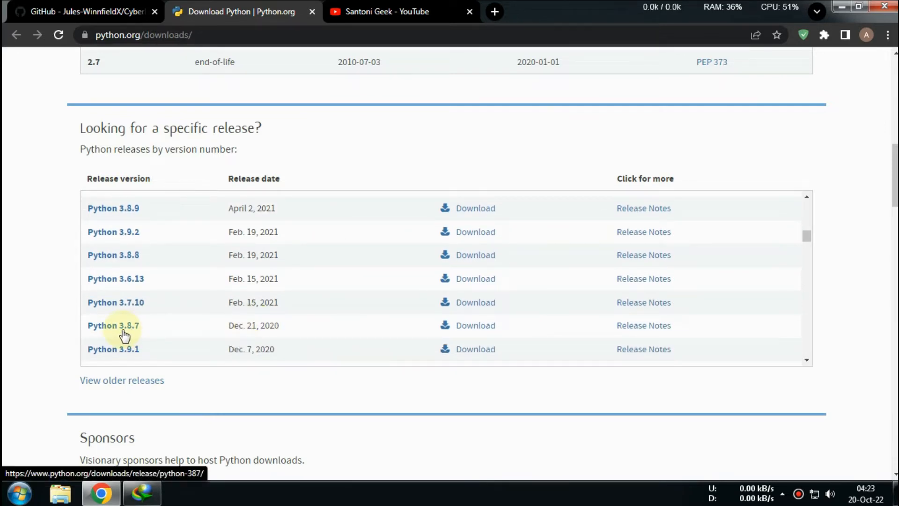
mouse_move(474, 325)
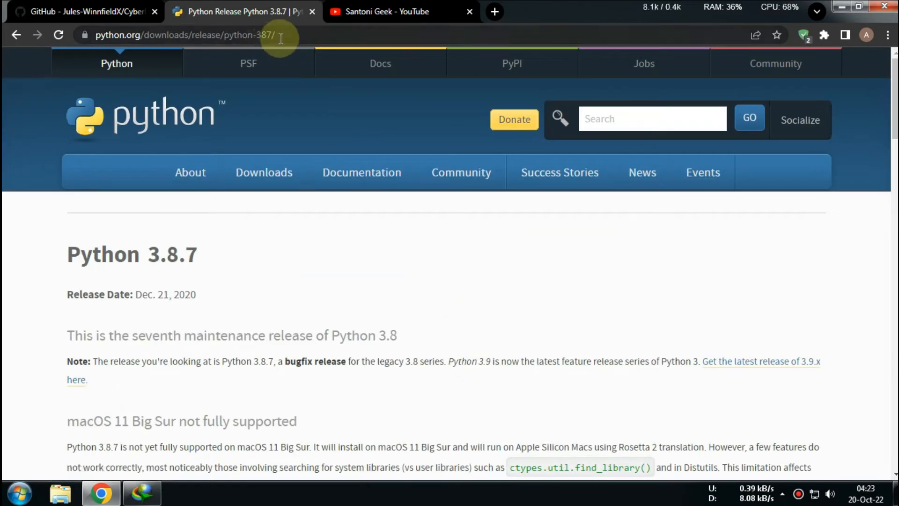
Scroll the Python 3.8.7 release page down to its Files table.
scroll("down", 3)
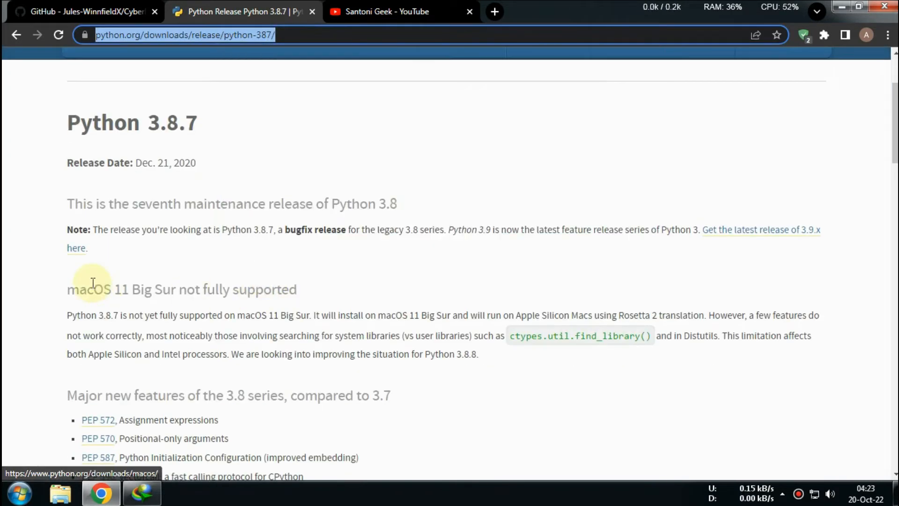
scroll("down", 3)
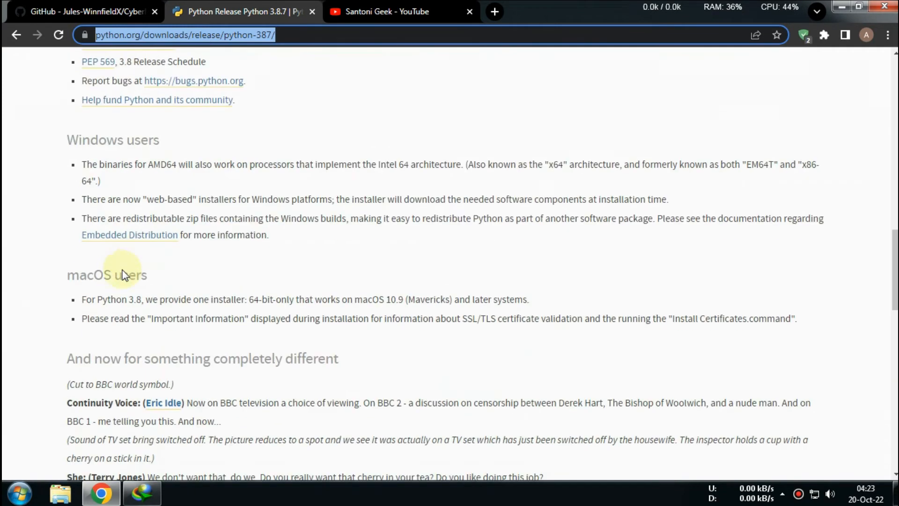
scroll("down", 3)
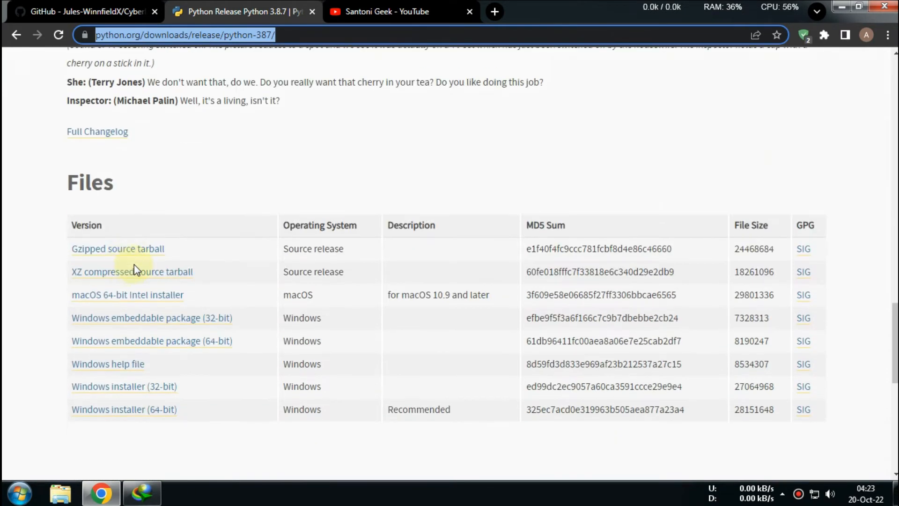
mouse_move(124, 409)
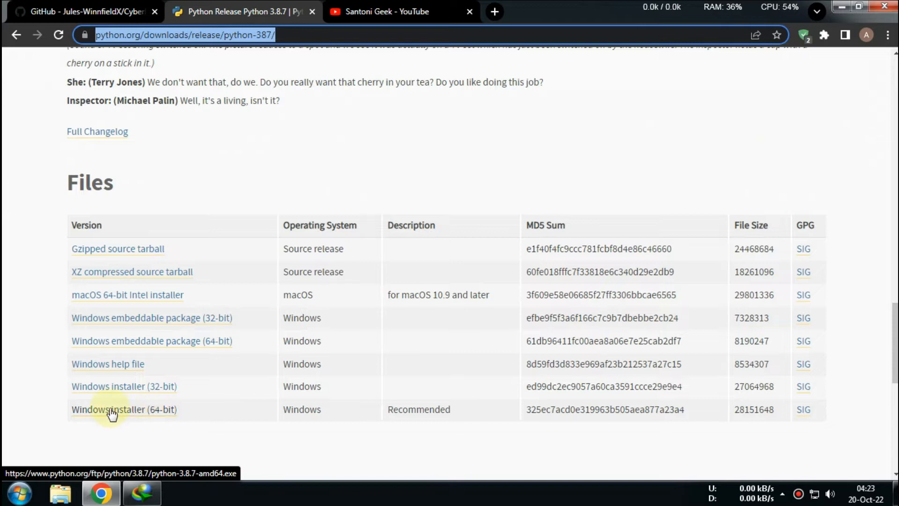
Download the Python 3.8.7 Windows installer (64-bit) through IDM.
left_click(123, 409)
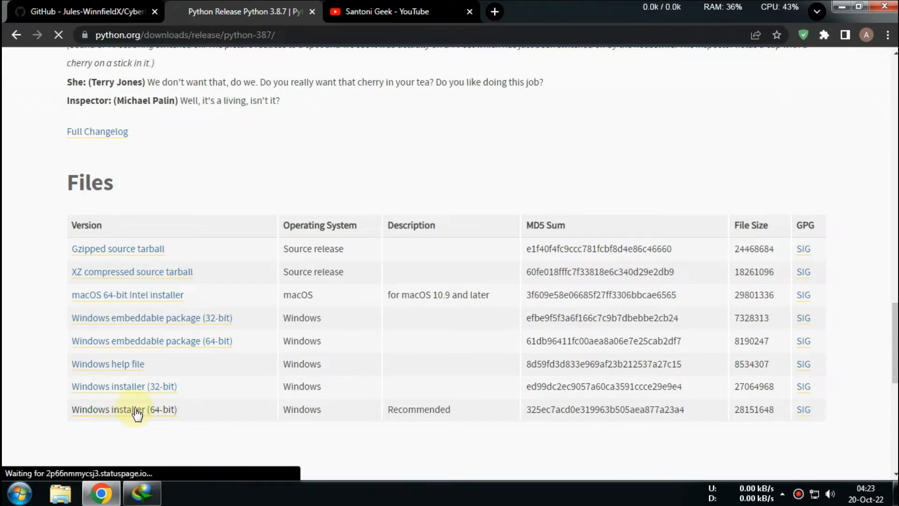
left_click(123, 409)
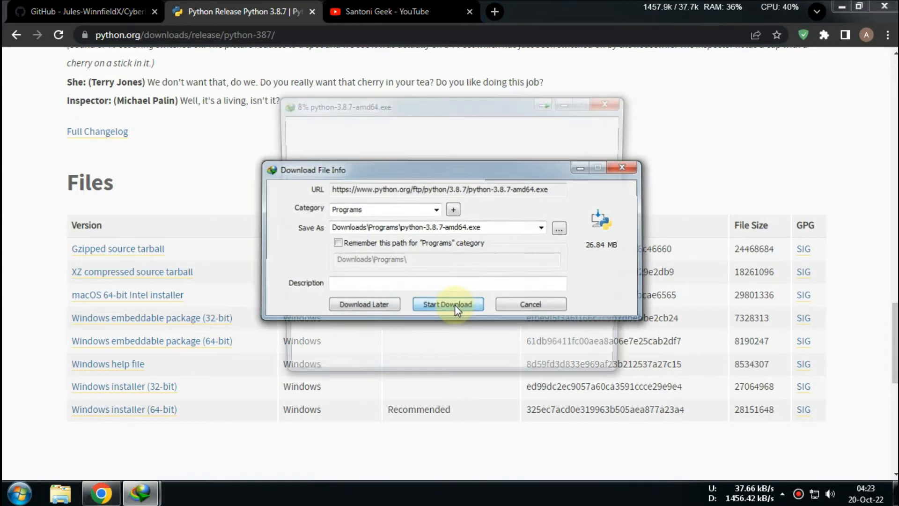
left_click(448, 303)
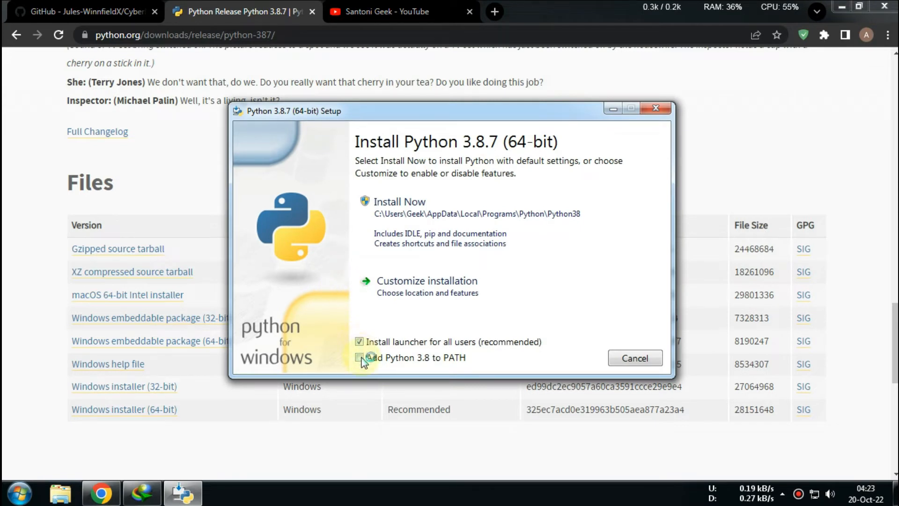
Install Python 3.8.7 with PATH added and all-users launcher off, then close setup.
left_click(360, 342)
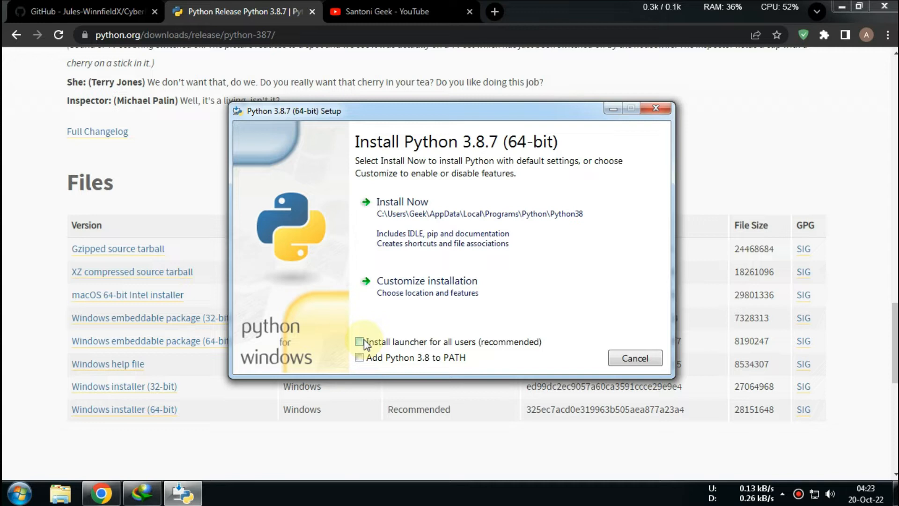
left_click(360, 357)
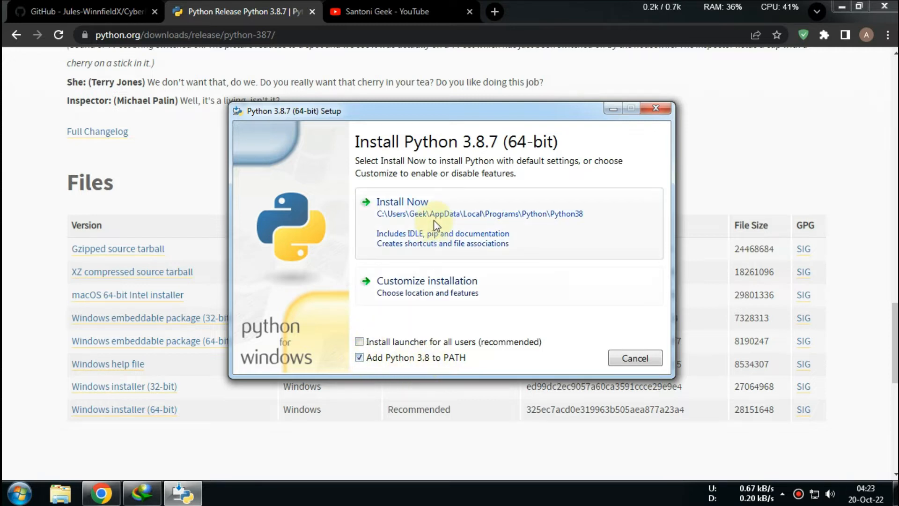
left_click(401, 201)
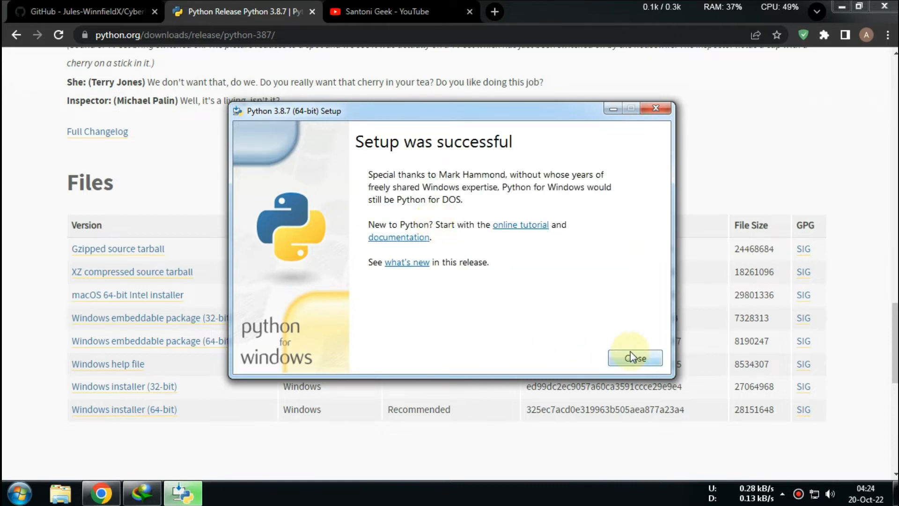
left_click(634, 358)
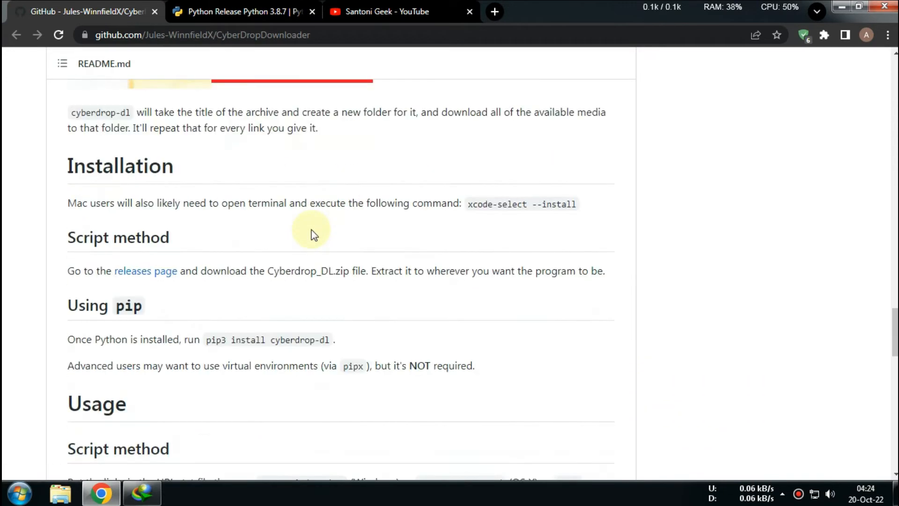
Download Cyberdrop_DL.V3.zip from the GitHub releases page's Assets via IDM.
scroll("down", 3)
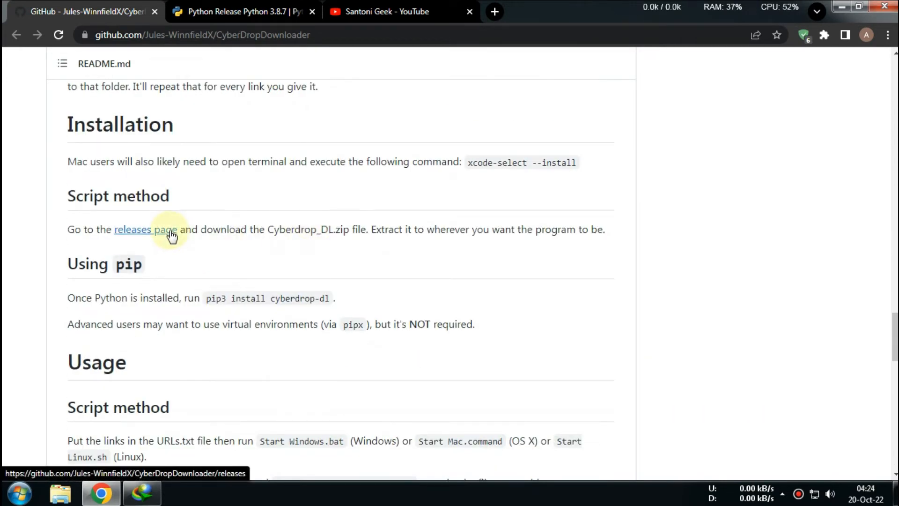
left_click(145, 229)
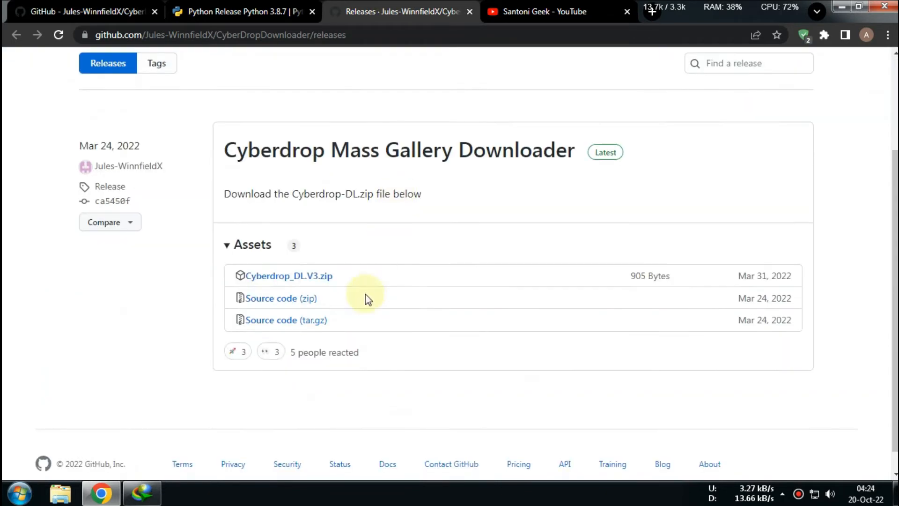
left_click(288, 276)
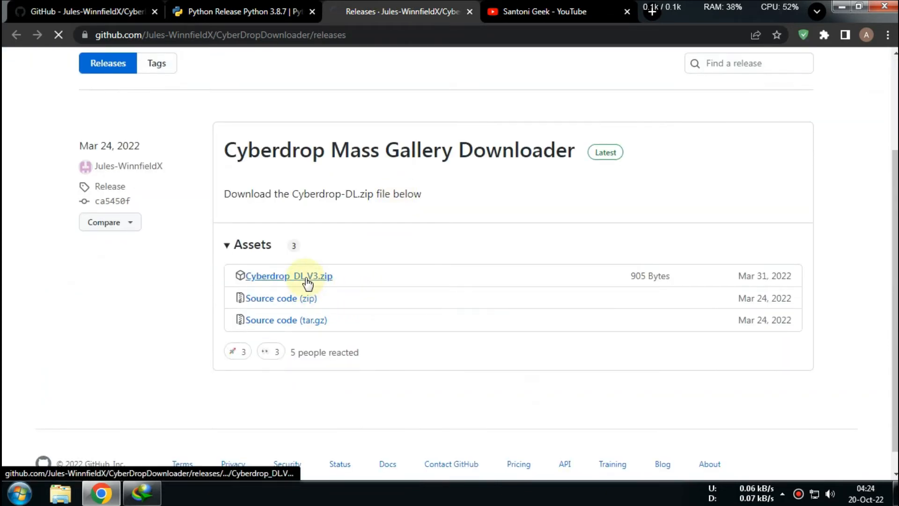
left_click(288, 276)
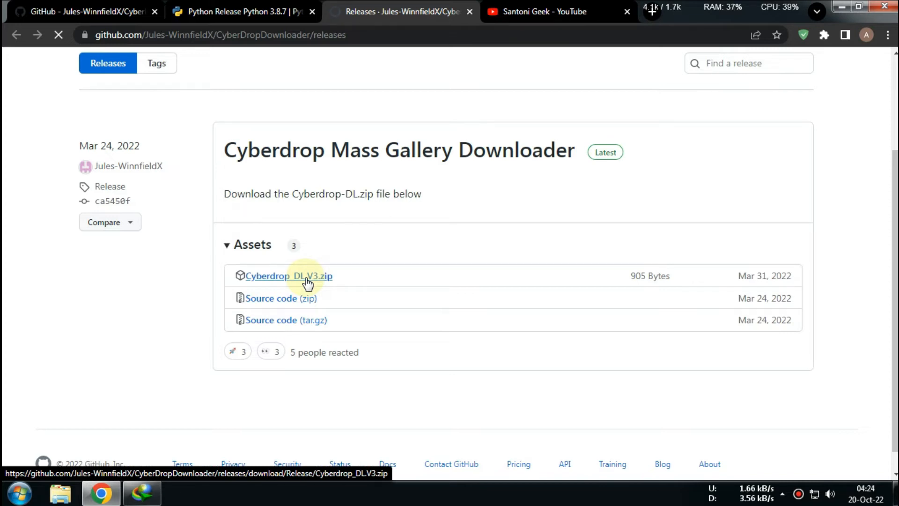
left_click(288, 276)
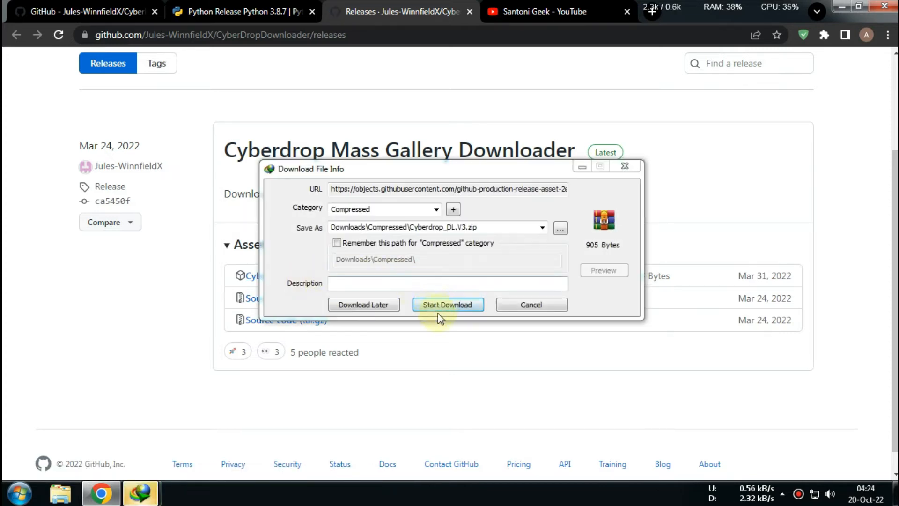
left_click(447, 304)
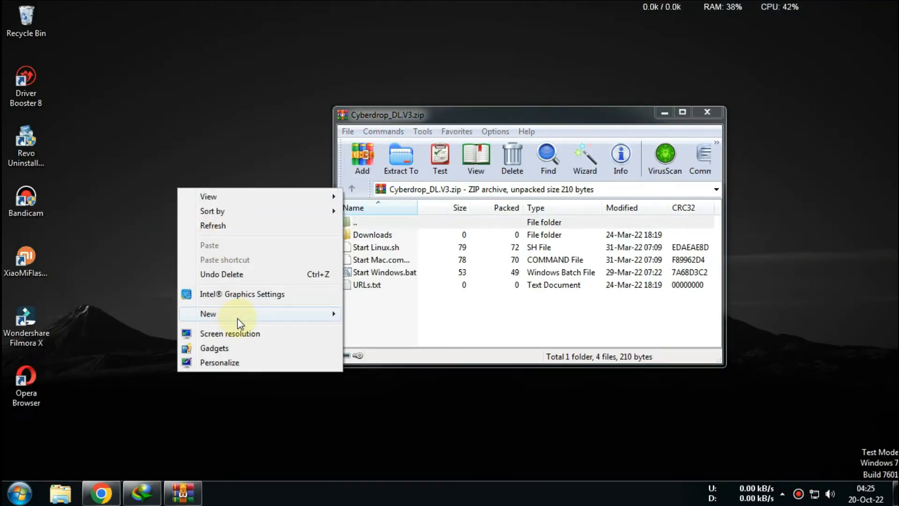
Create a desktop folder 'Bunkris', drag the archive's files into it, and close WinRAR.
left_click(208, 313)
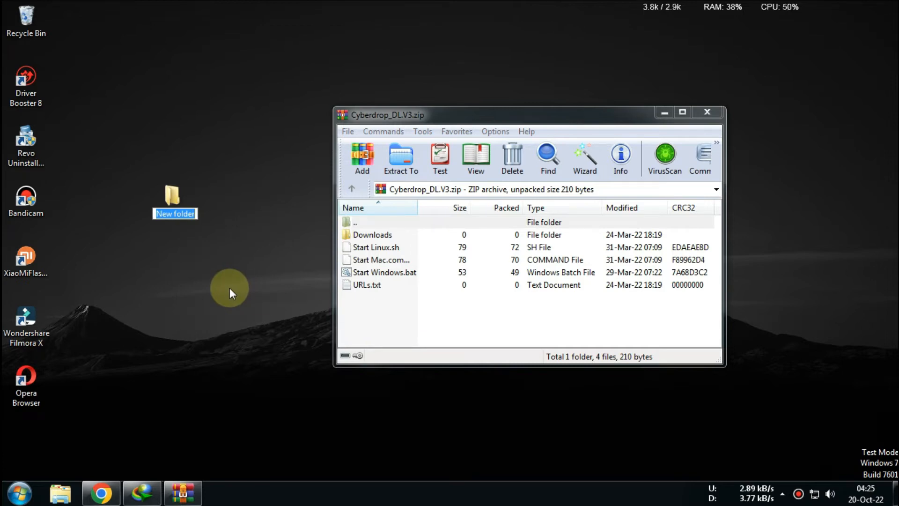
type("Bunkris")
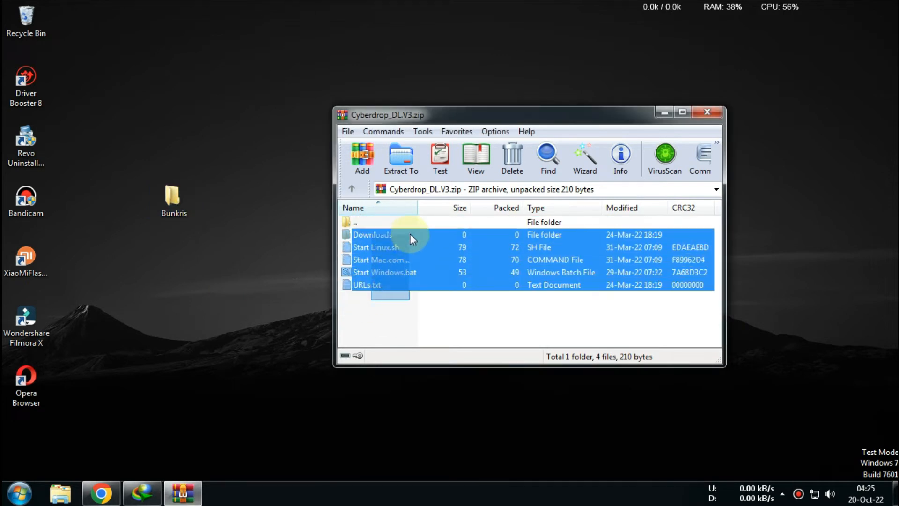
left_click(173, 199)
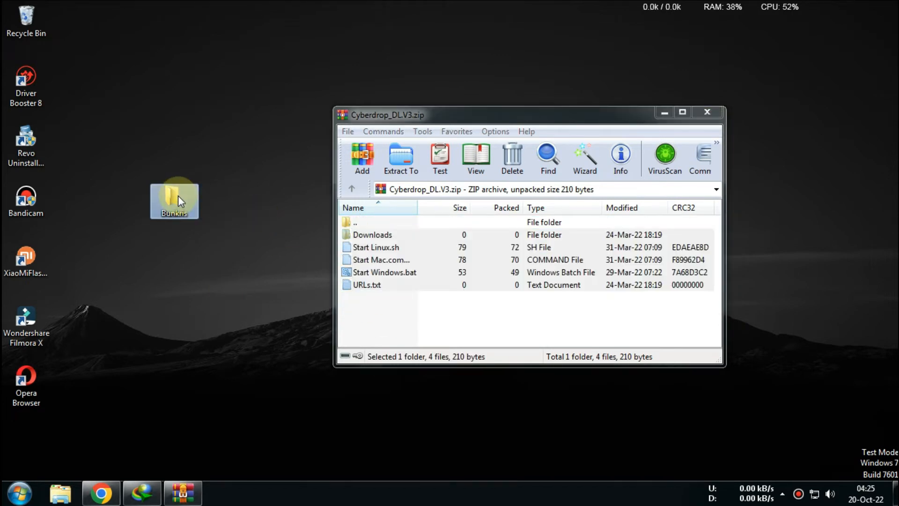
left_click(707, 112)
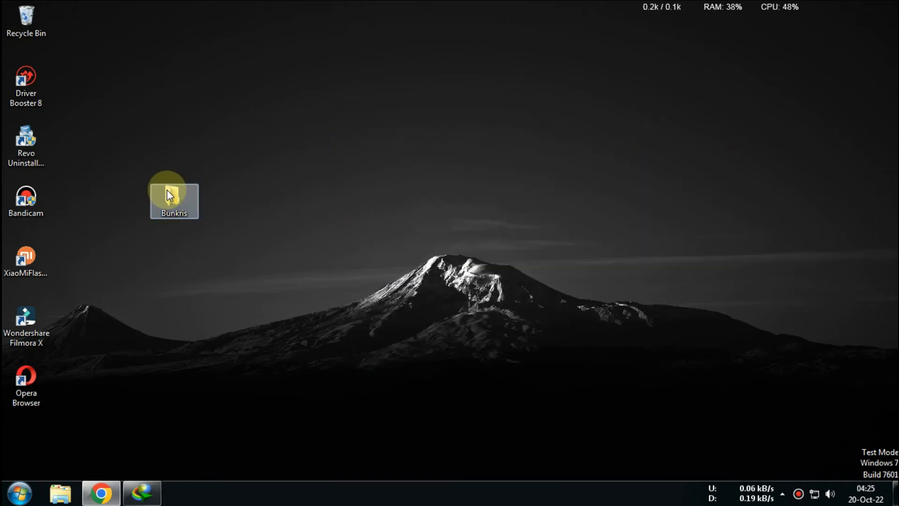
Run Start Windows.bat from the Bunkris folder to begin pip install --upgrade cyberdrop-dl.
double_click(174, 195)
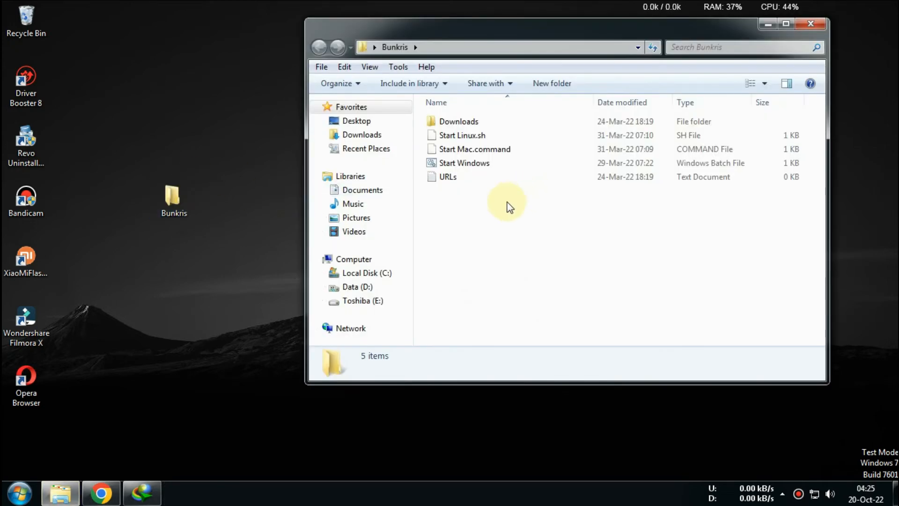
left_click(464, 163)
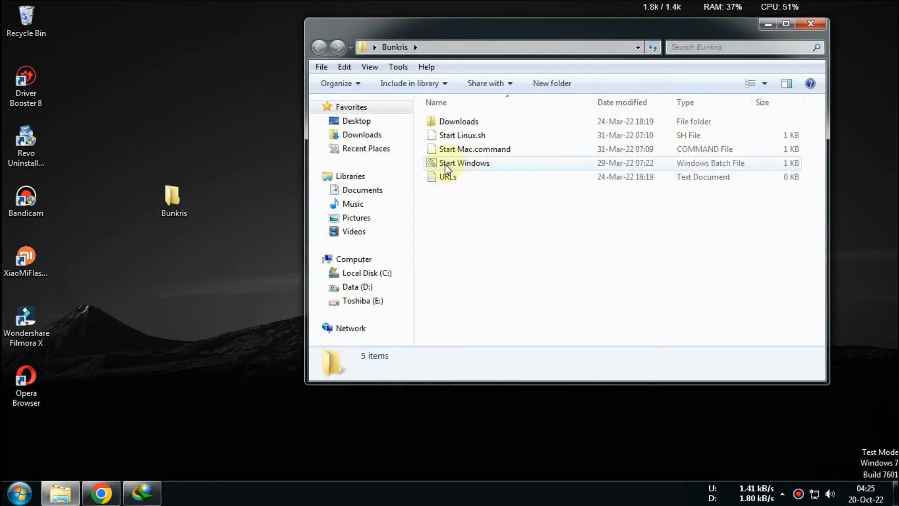
double_click(463, 163)
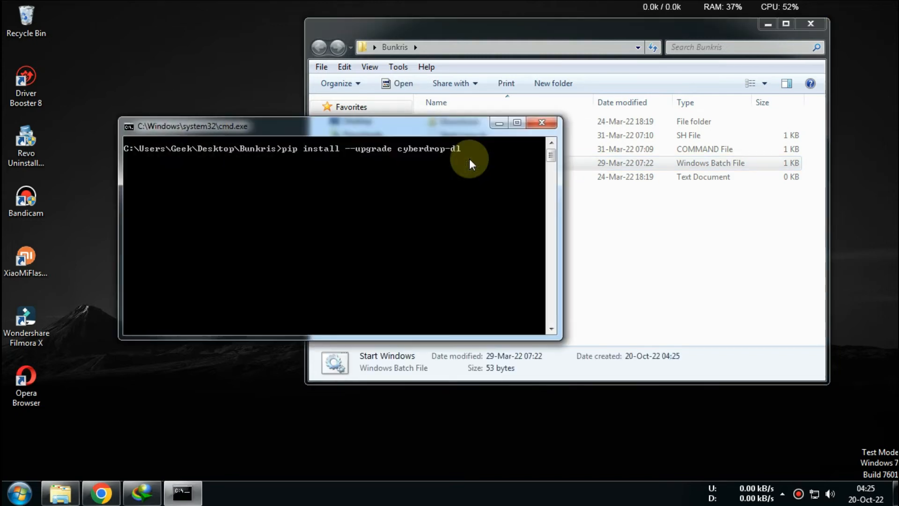
key("Return")
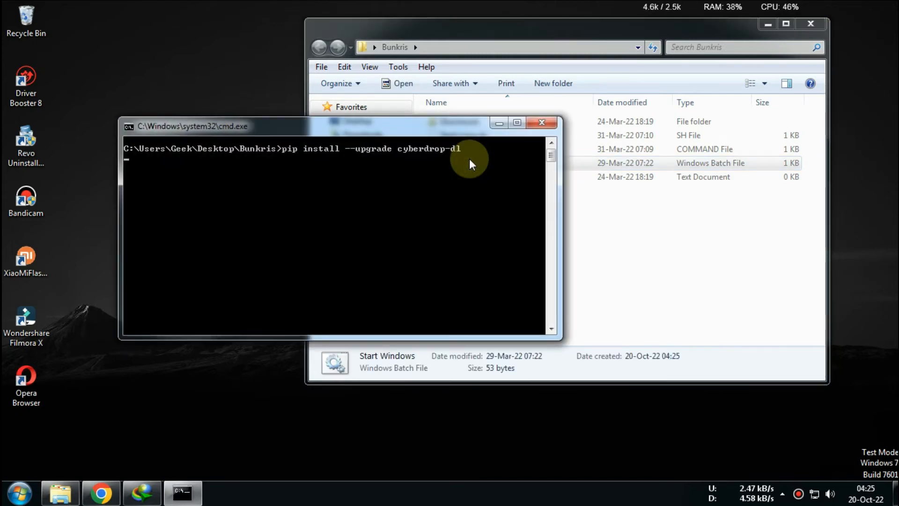
key("Return")
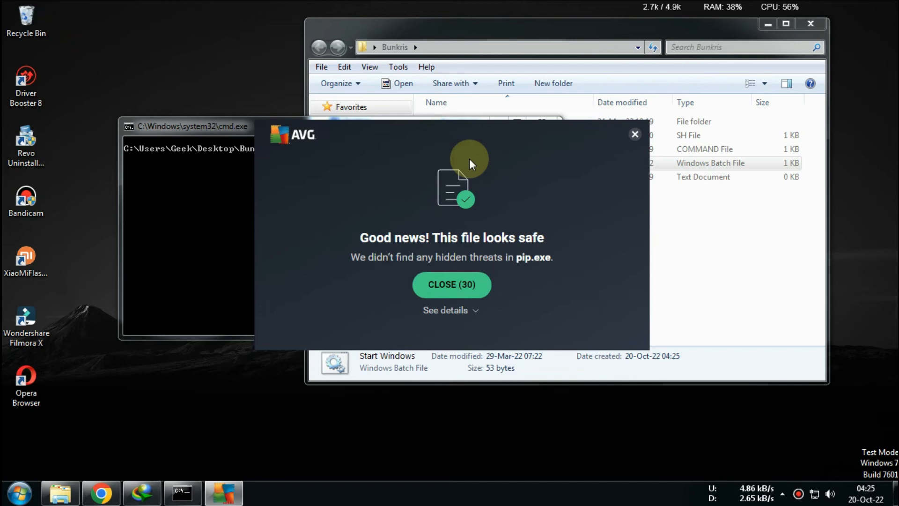
Dismiss the AVG notices for pip.exe and cyberdrop-dl.exe, then return to Chrome.
left_click(452, 284)
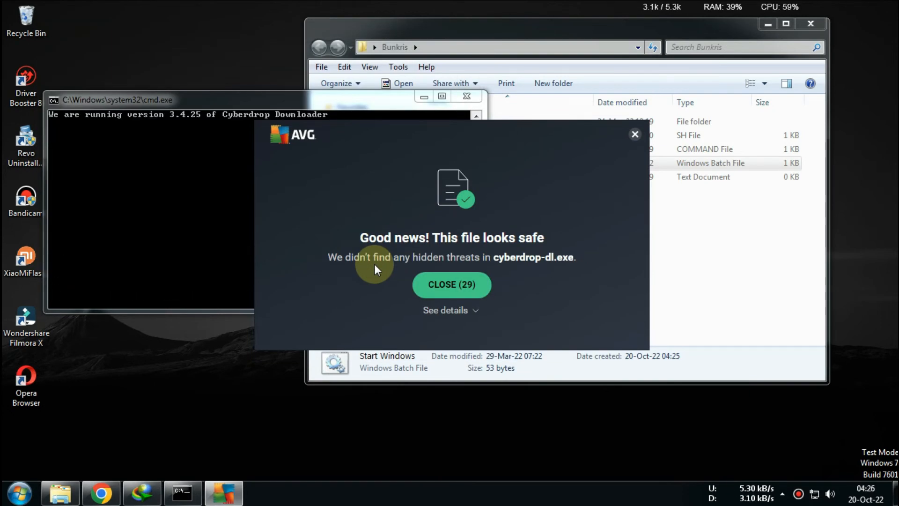
left_click(451, 284)
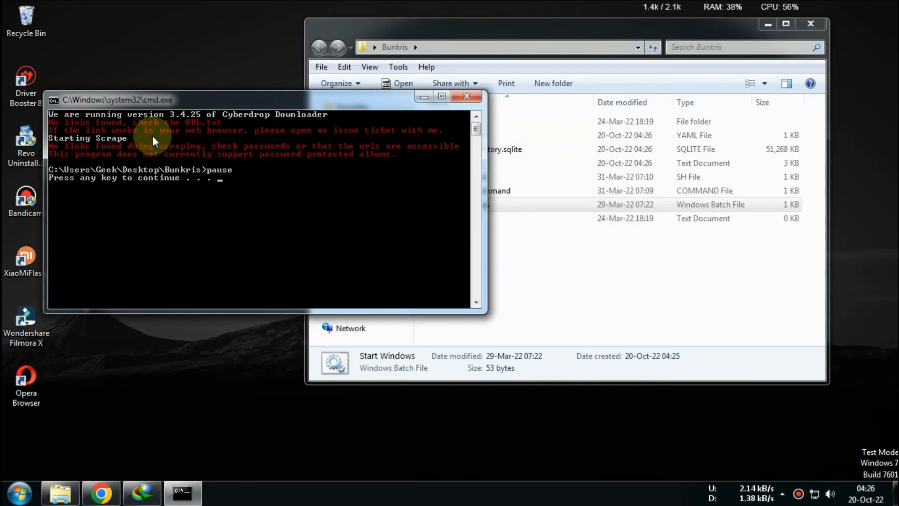
mouse_move(117, 463)
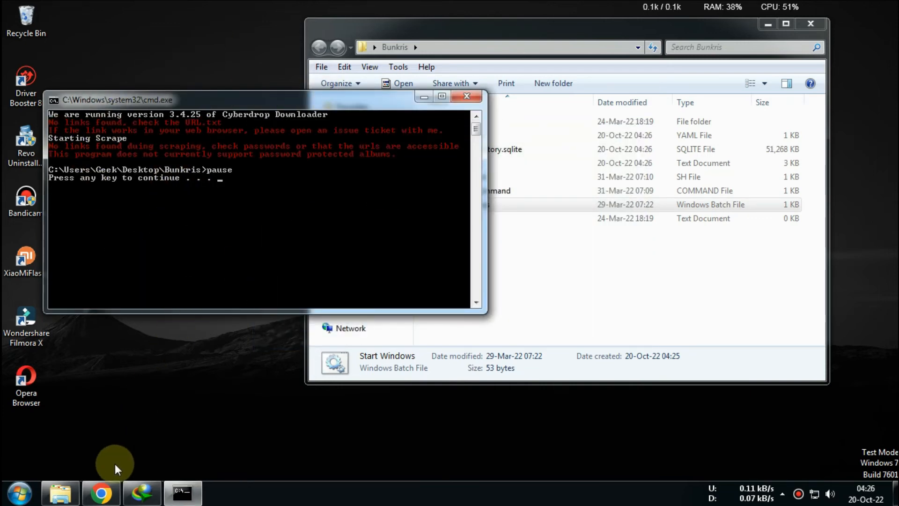
left_click(102, 492)
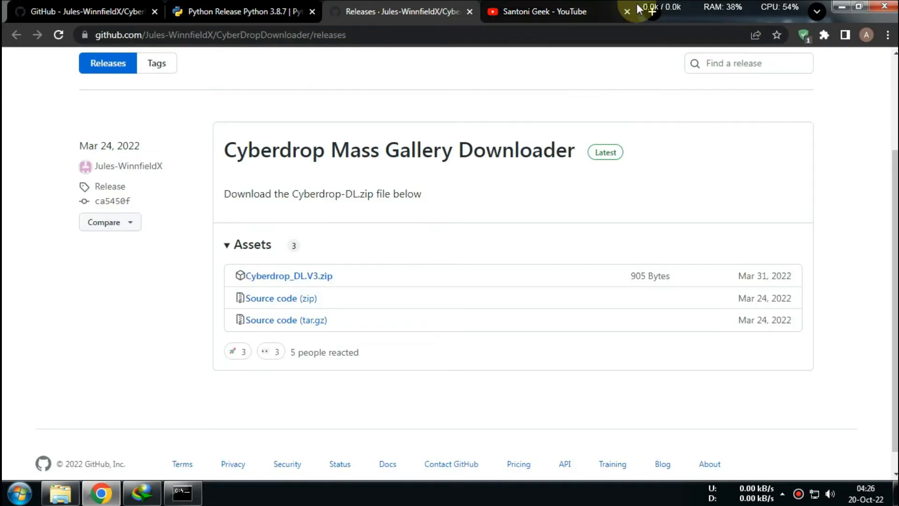